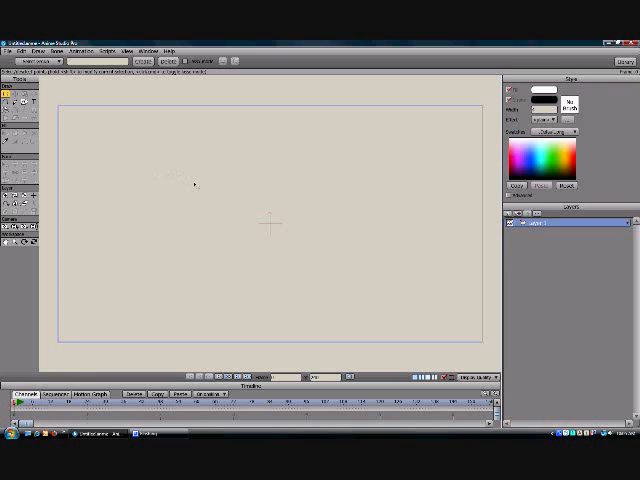
mouse_move(204, 176)
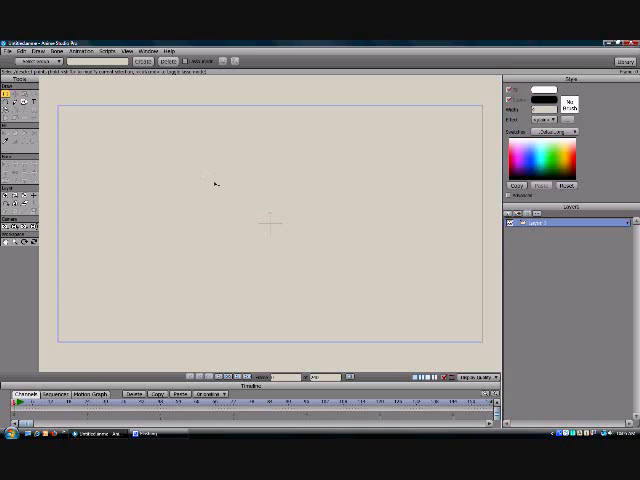
mouse_move(220, 192)
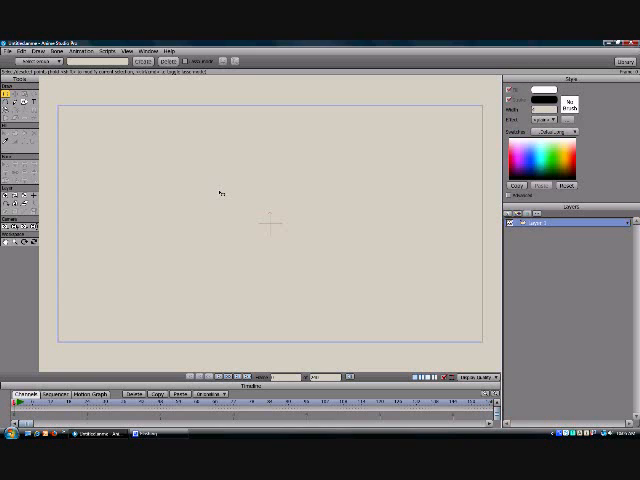
mouse_move(220, 180)
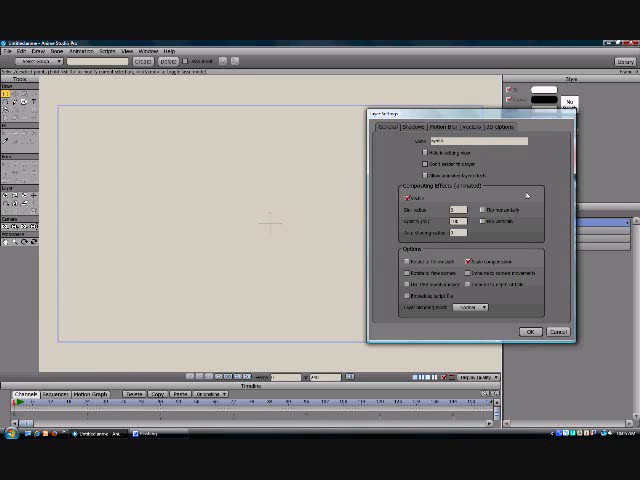
- Confirm the layer settings, rename the new layer and select it for work
click(528, 332)
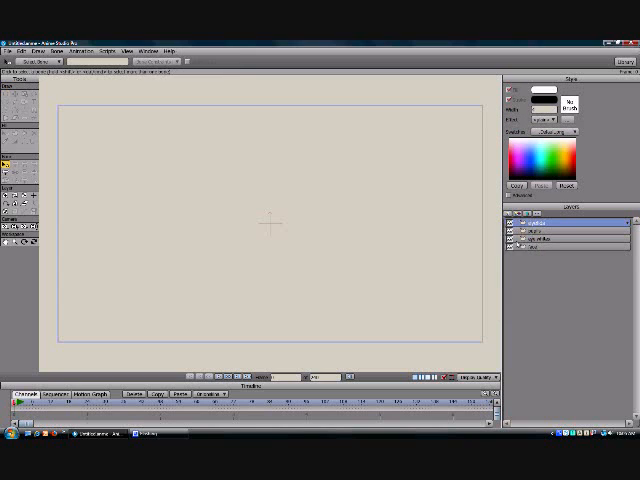
double_click(536, 218)
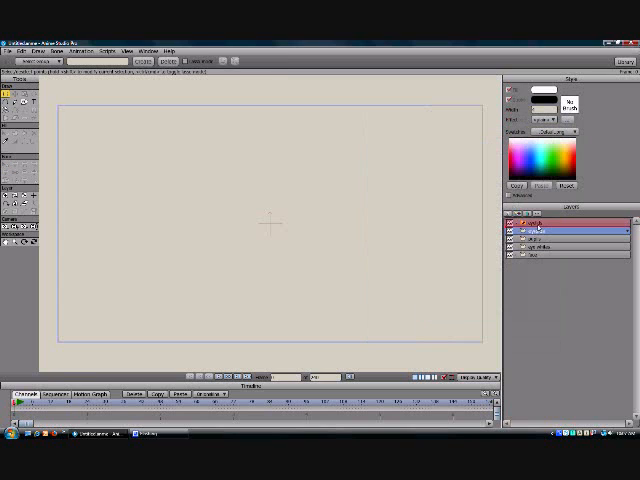
click(560, 220)
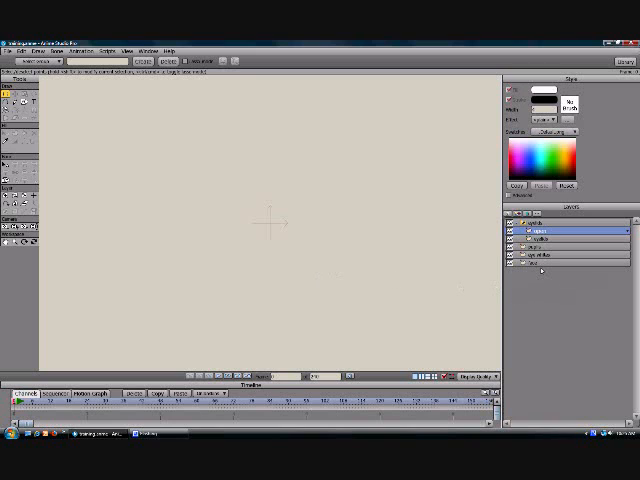
- Draw an orange skin-toned oval across the canvas centre on the bottom head layer
click(560, 268)
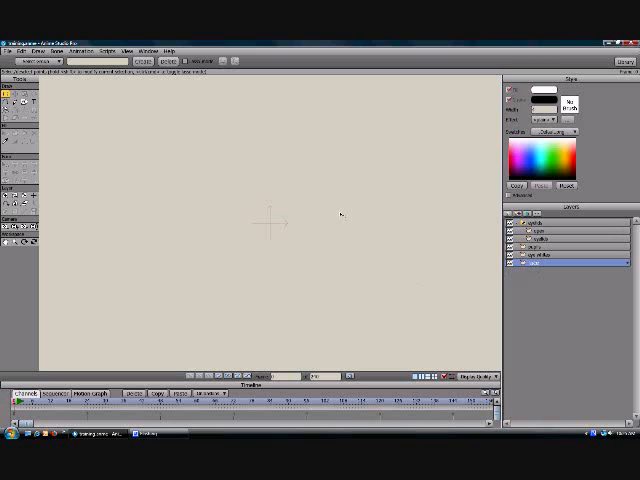
mouse_move(52, 108)
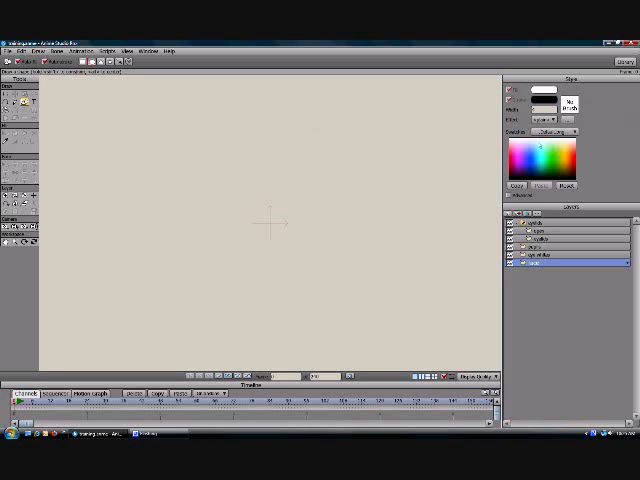
click(568, 132)
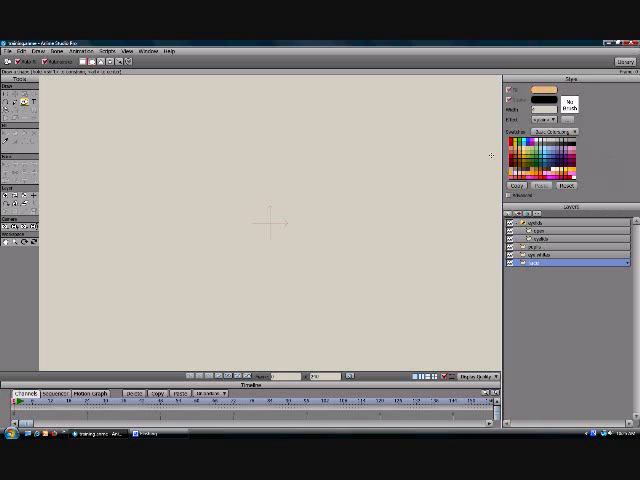
drag(184, 180, 330, 256)
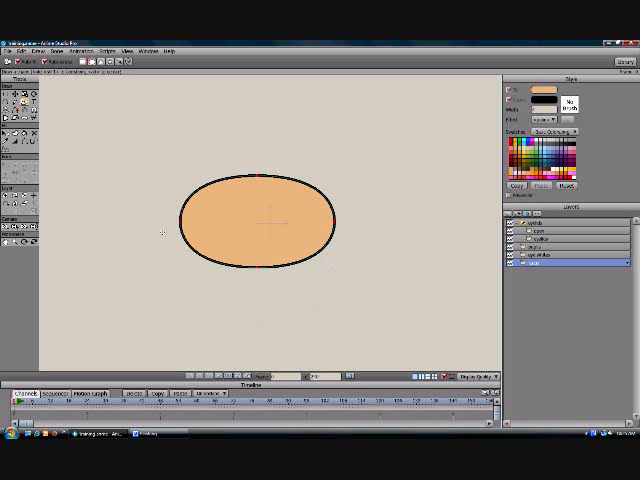
mouse_move(258, 212)
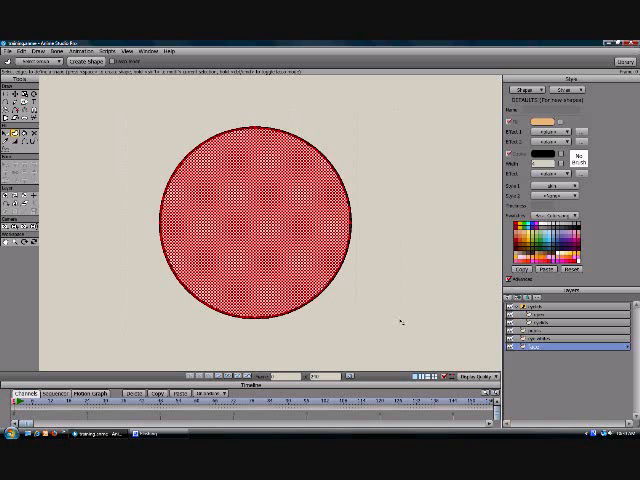
mouse_move(400, 308)
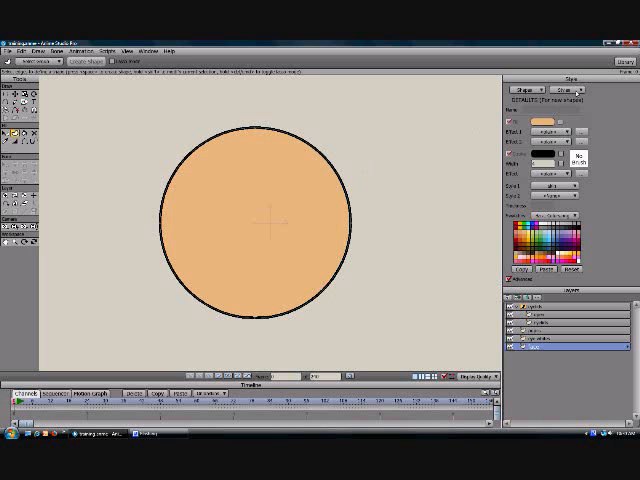
click(556, 92)
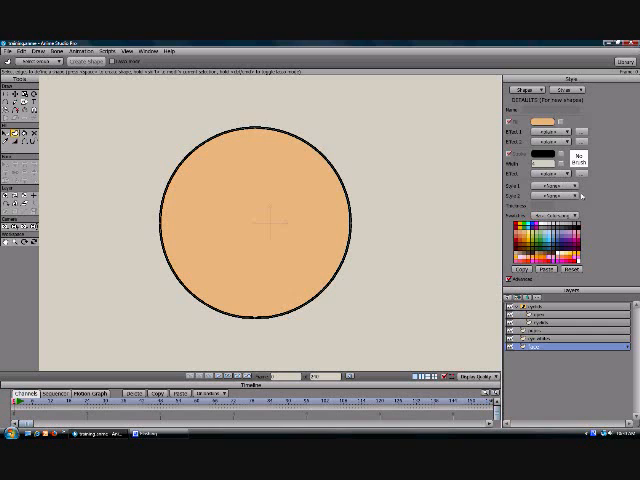
mouse_move(372, 160)
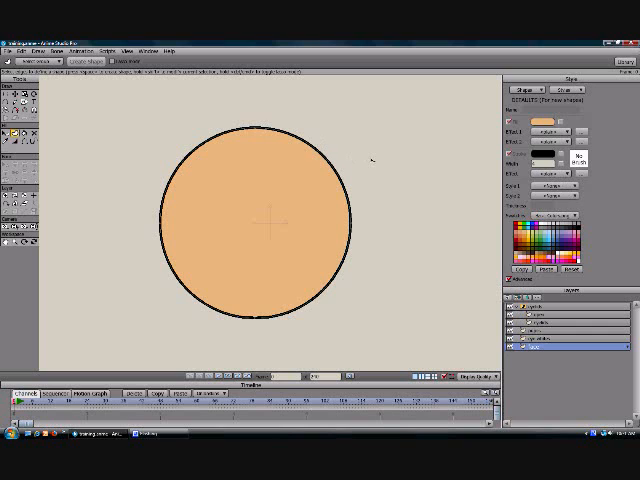
mouse_move(156, 136)
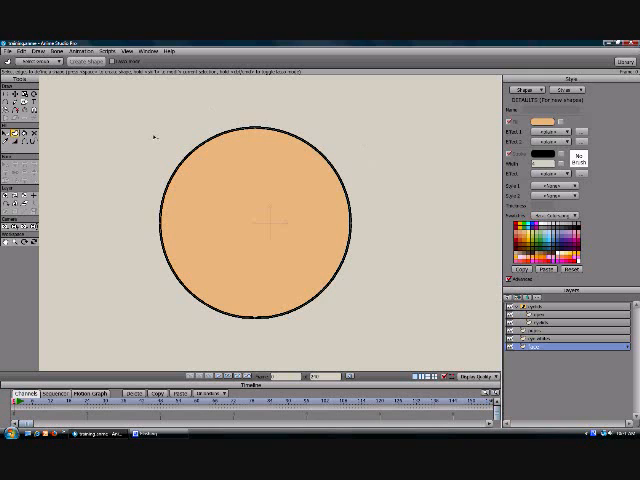
mouse_move(144, 150)
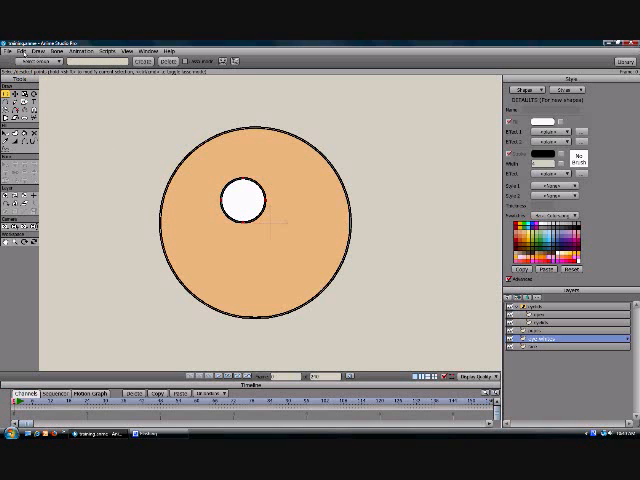
- Select the white eye circle and bring up the Edit commands to copy it
click(24, 52)
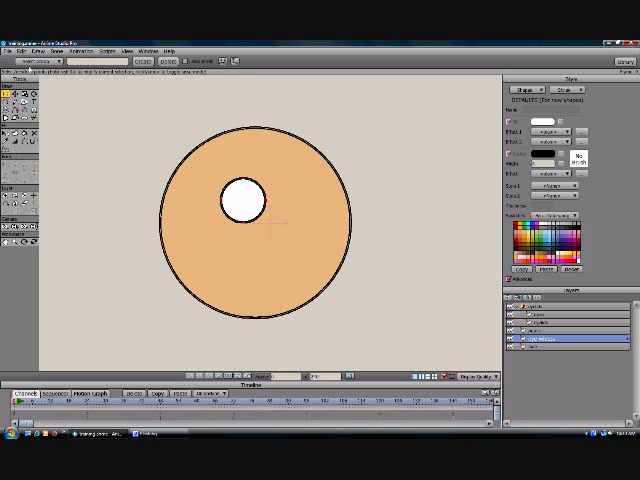
click(20, 46)
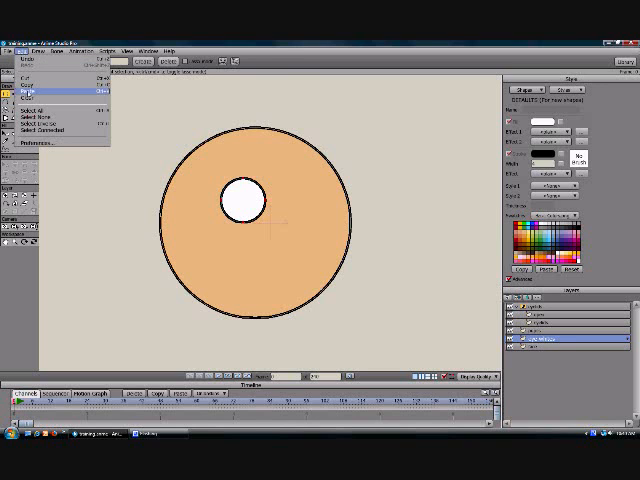